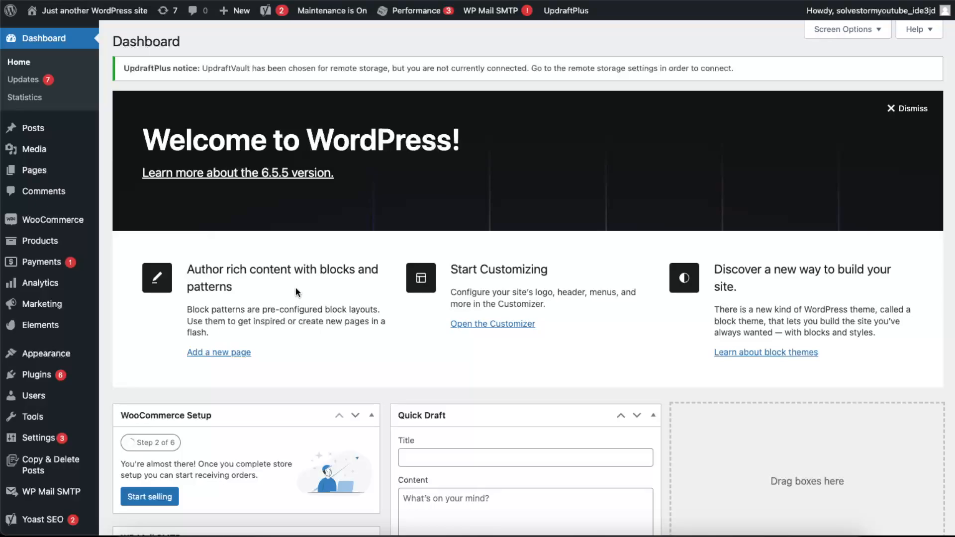
mouse_move(363, 314)
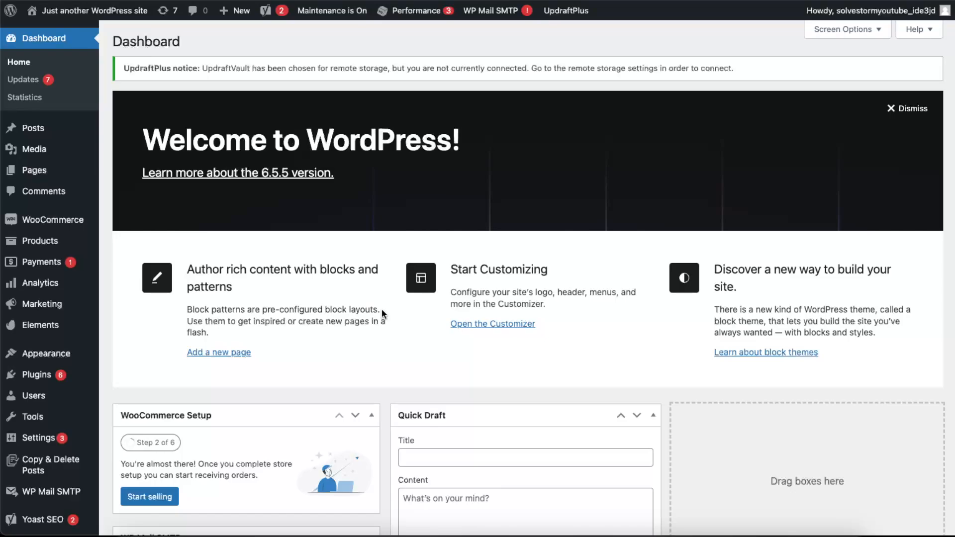
mouse_move(315, 310)
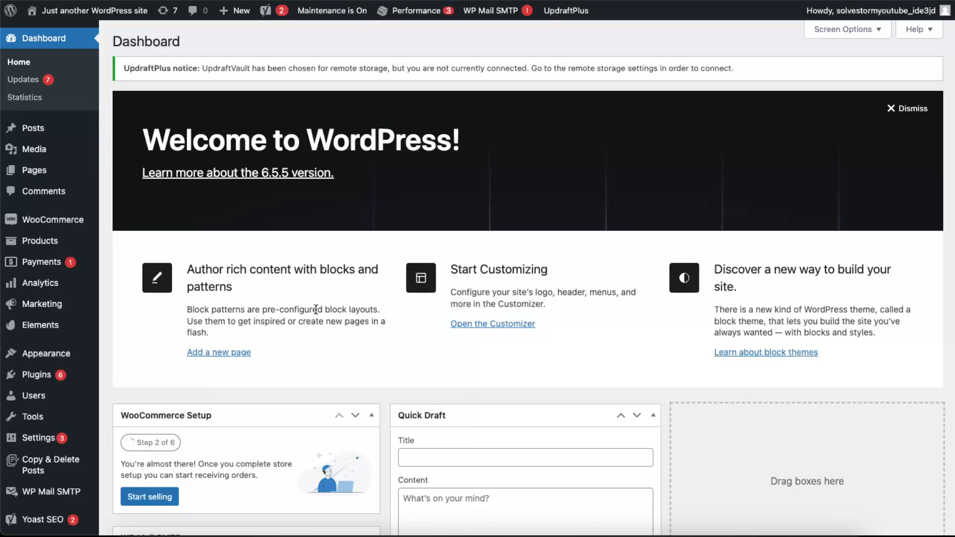
mouse_move(190, 315)
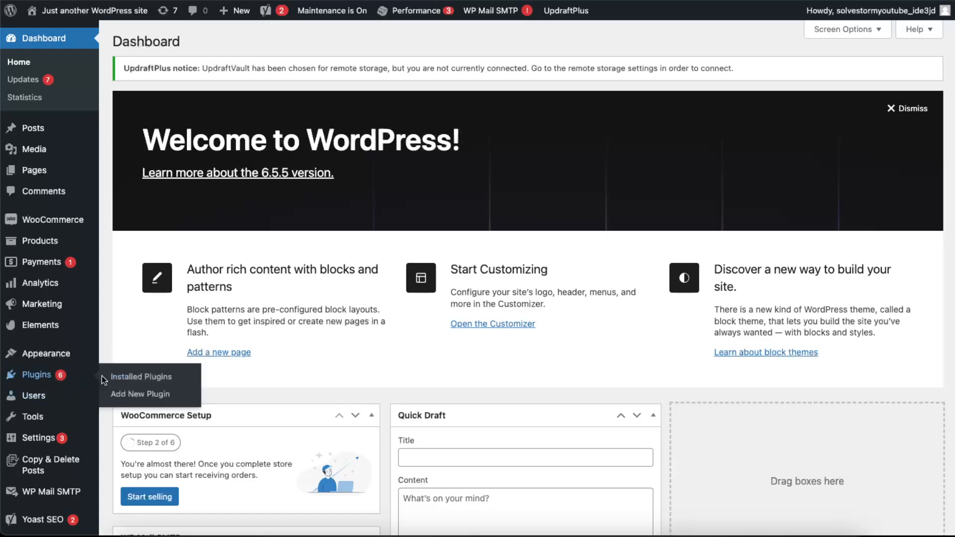
mouse_move(141, 394)
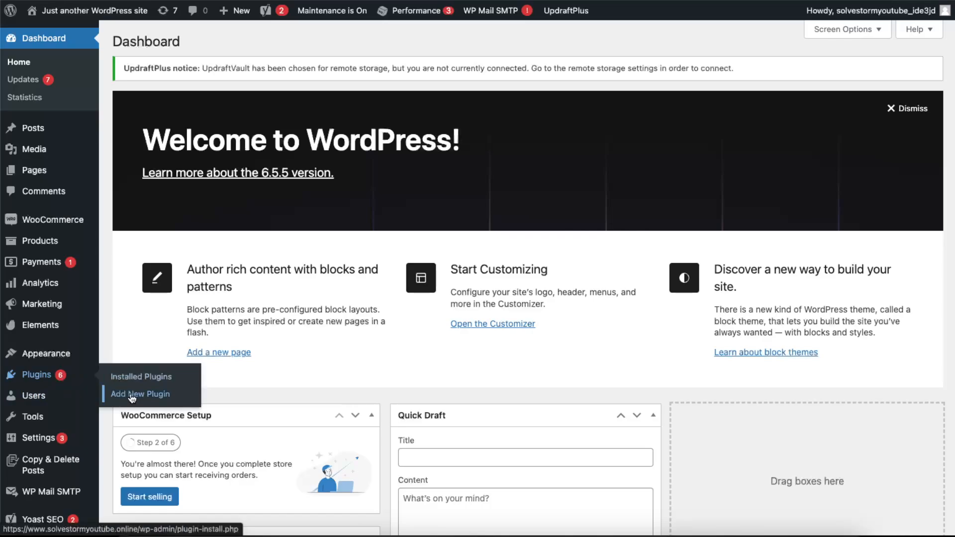
Search the Add Plugins page for 'elementor' to find Elementor Website Builder.
click(140, 394)
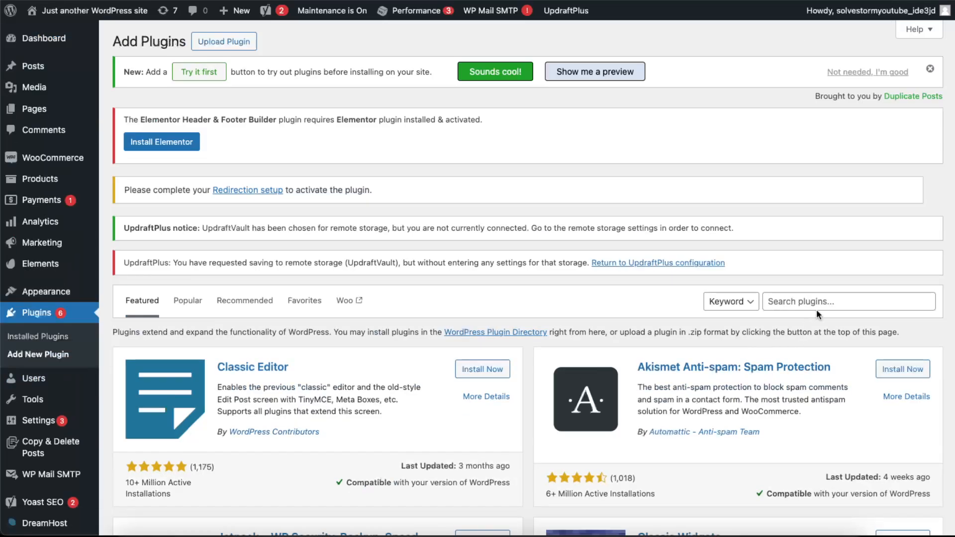
text(elementor)
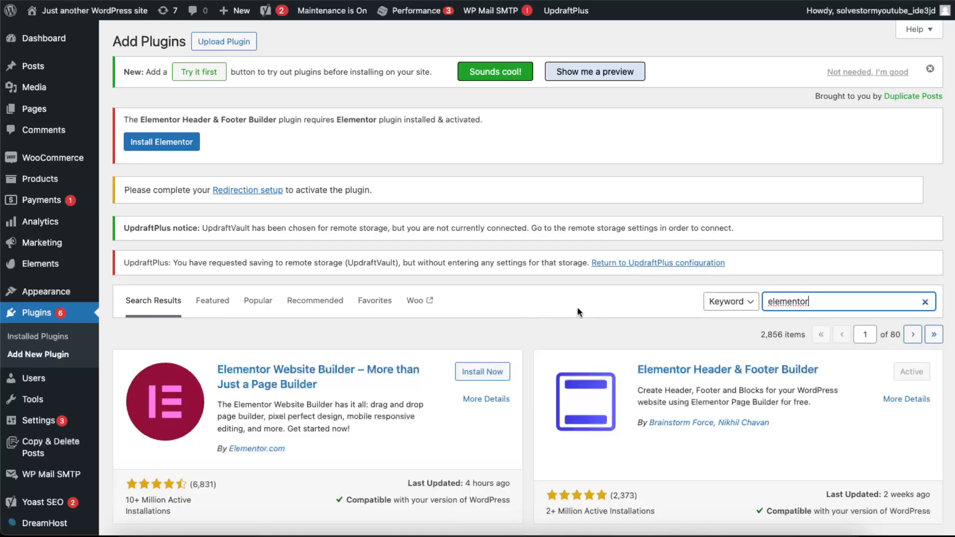
Install the Elementor Website Builder plugin and wait until it is ready to activate.
click(481, 372)
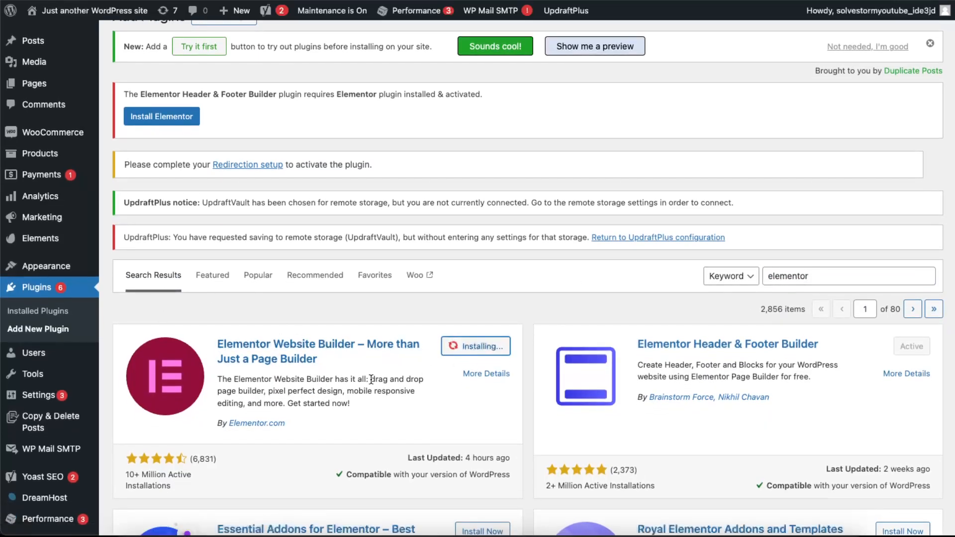
scroll(down, 3)
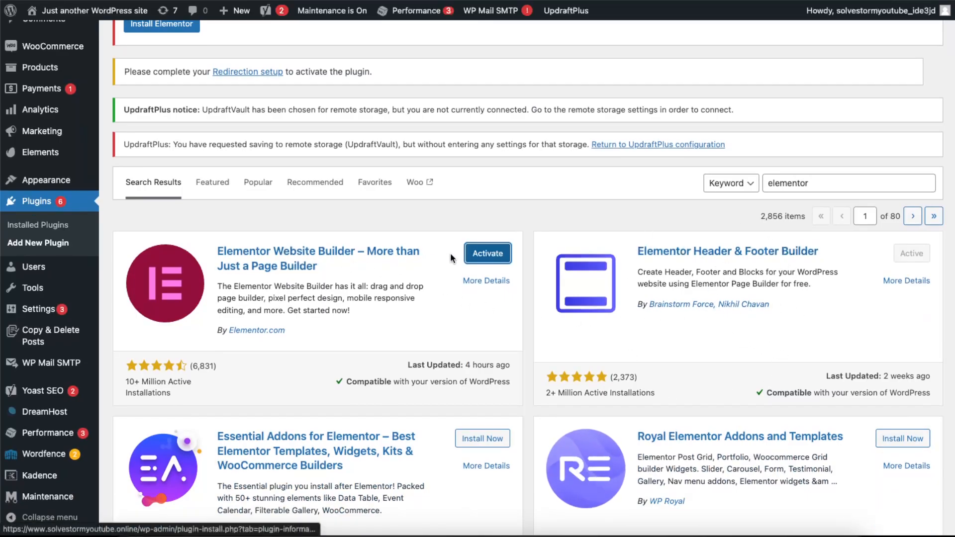
scroll(down, 3)
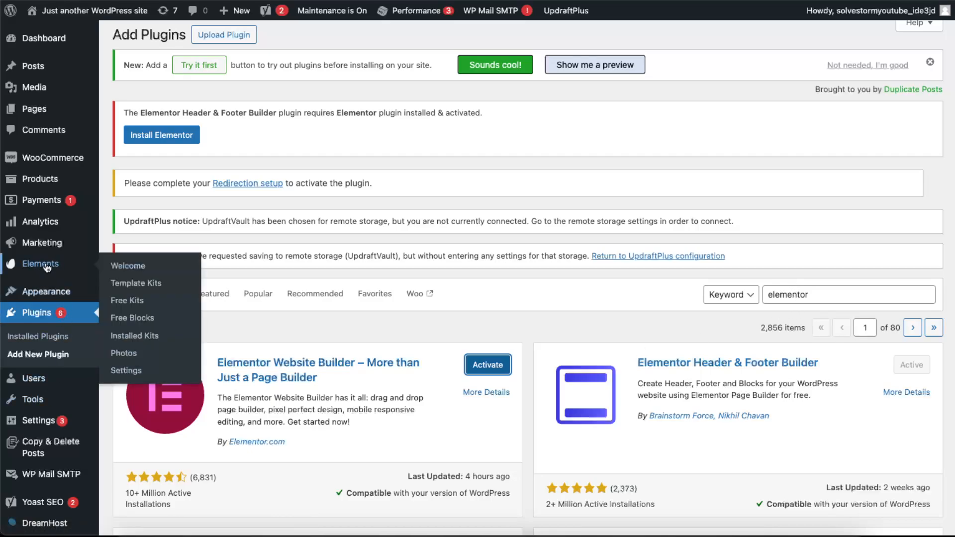
mouse_move(136, 283)
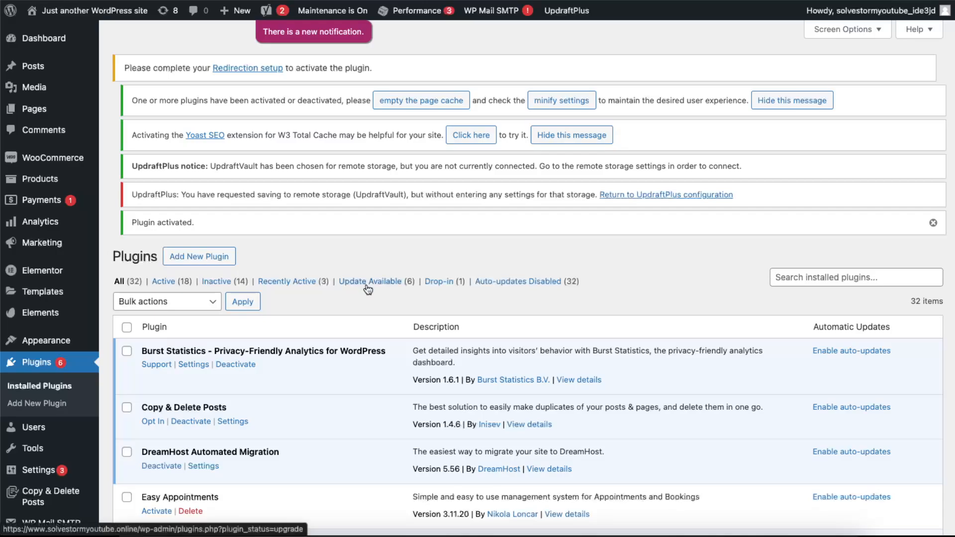
Scroll the Elementor home page confirming the version was updated successfully.
scroll(down, 3)
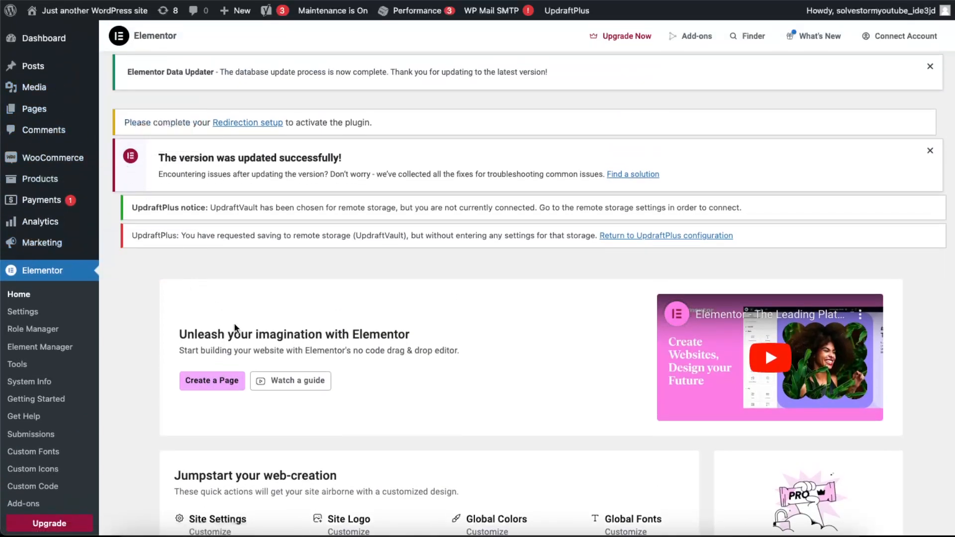
mouse_move(34, 108)
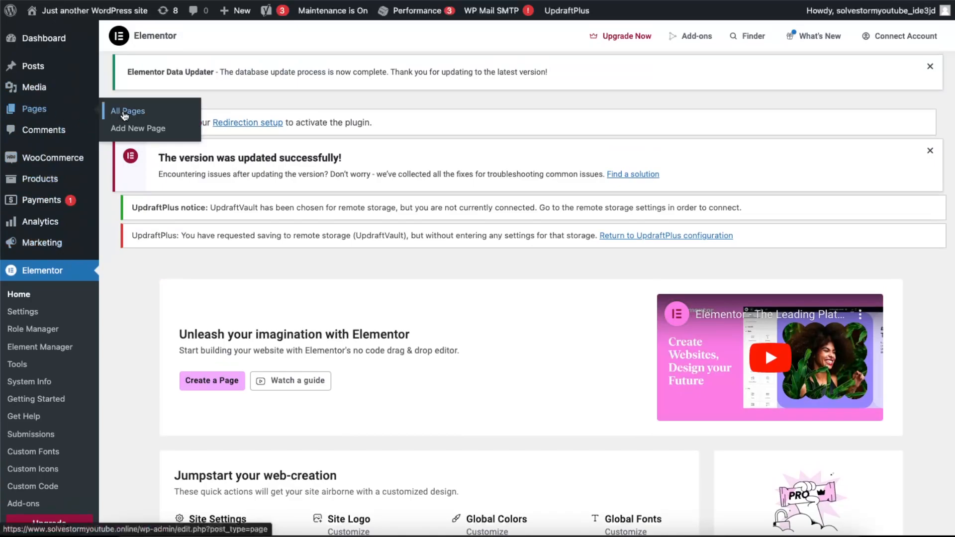
From All Pages, open the Home front page with Edit with Elementor.
click(128, 111)
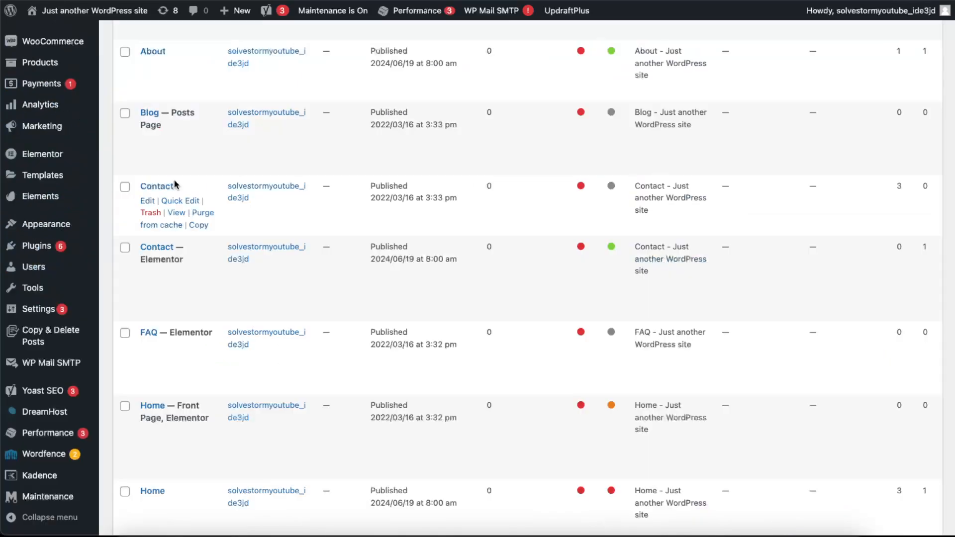
scroll(down, 3)
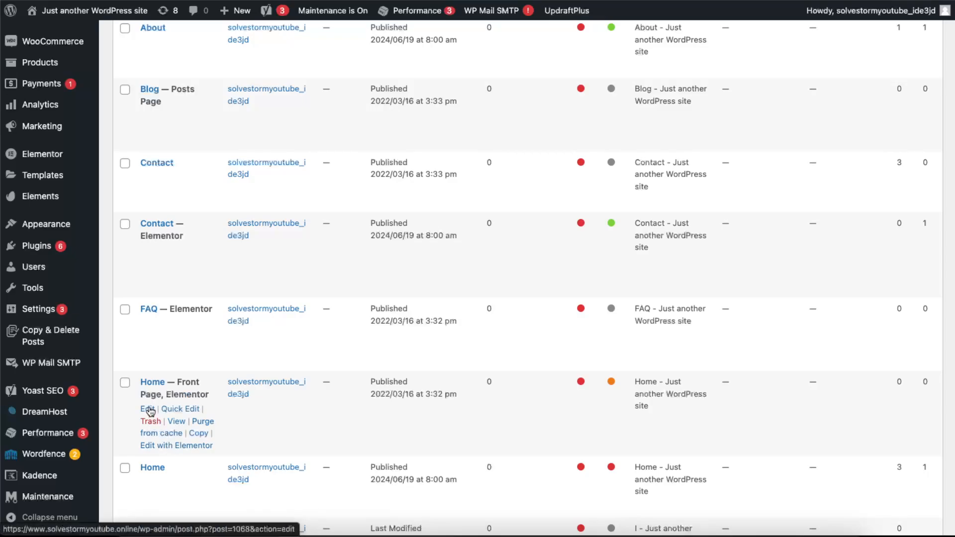
scroll(down, 3)
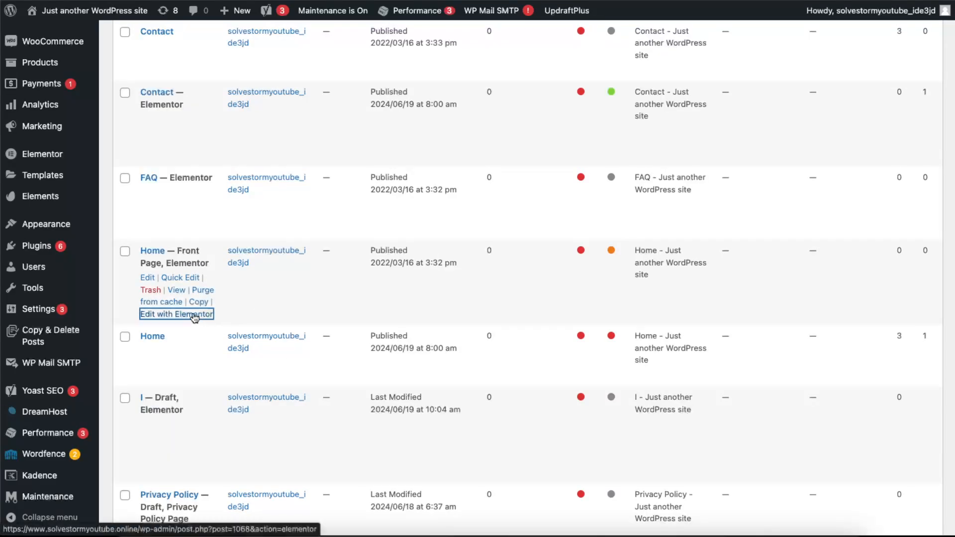
mouse_move(402, 360)
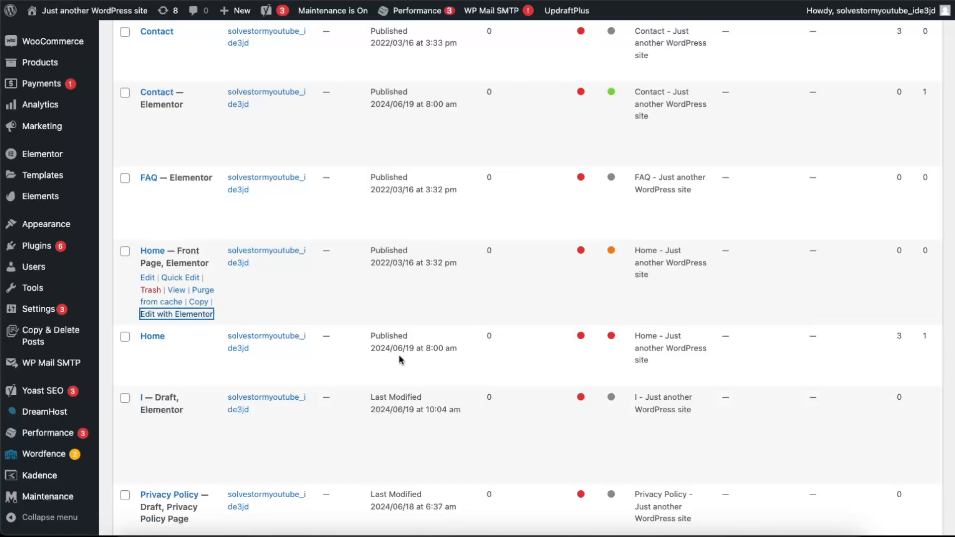
click(176, 314)
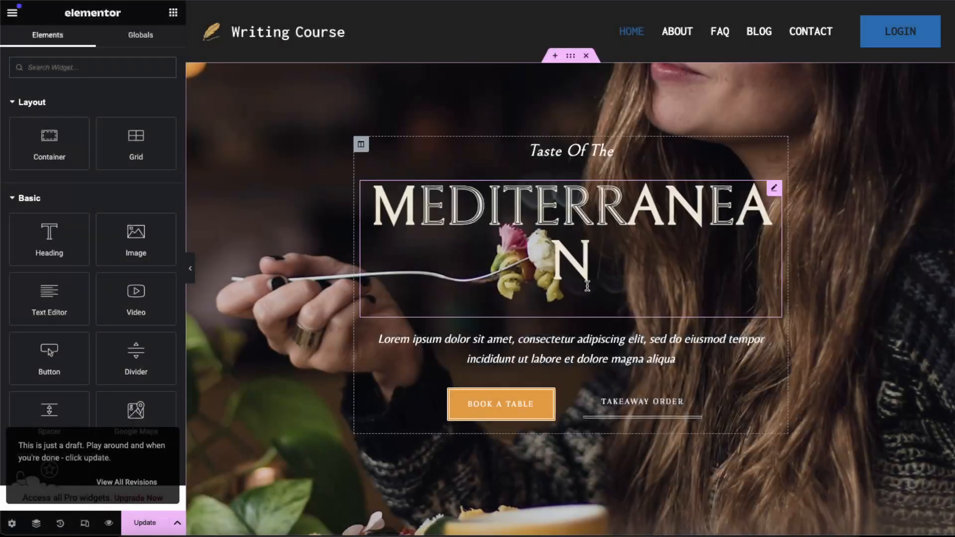
Scroll the Home page canvas down to the contact details and opening hours section.
scroll(down, 3)
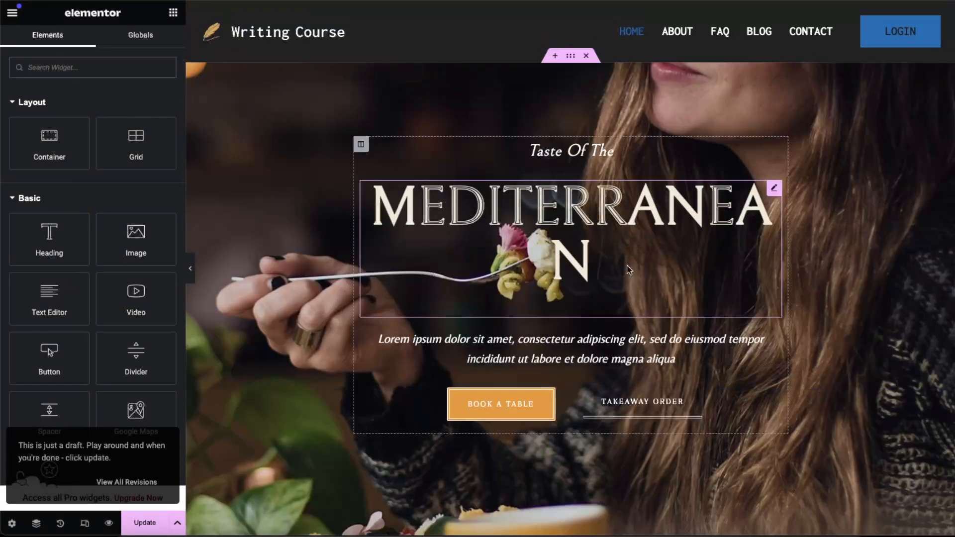
scroll(down, 3)
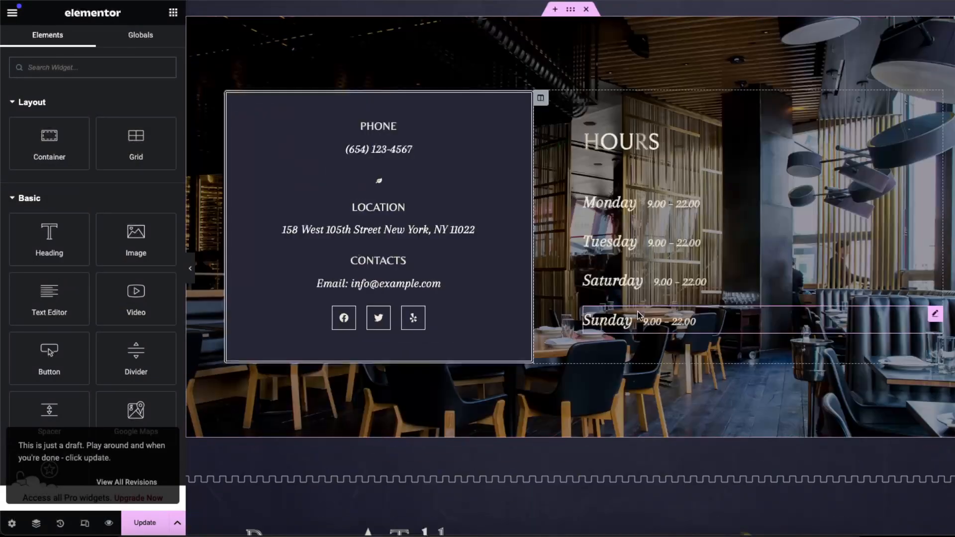